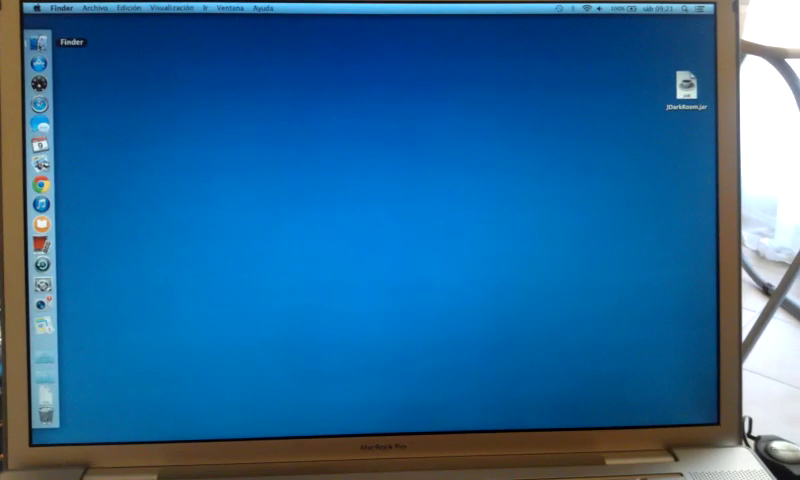
Step: Open a Finder window on 'Todos mis archivos' from the Dock
click(40, 44)
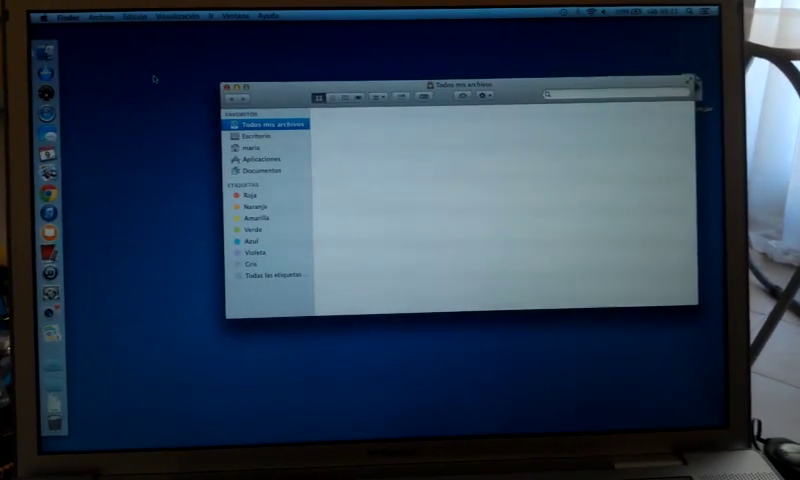